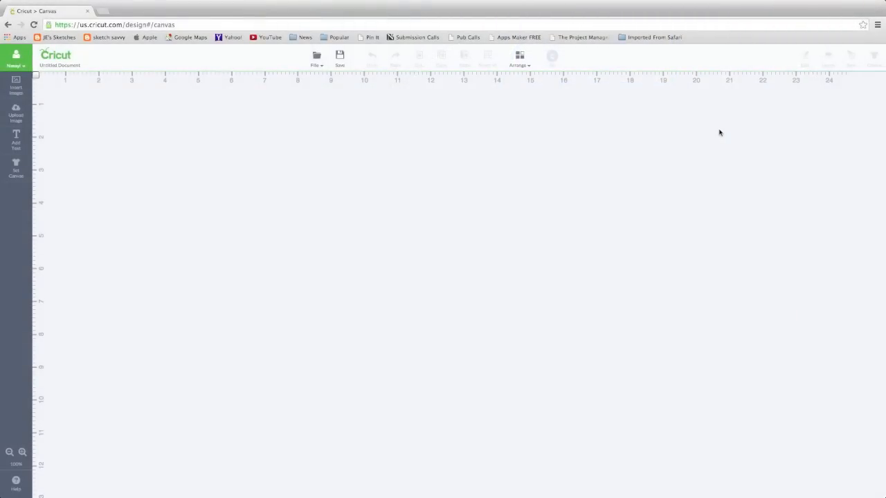
mouse_move(589, 135)
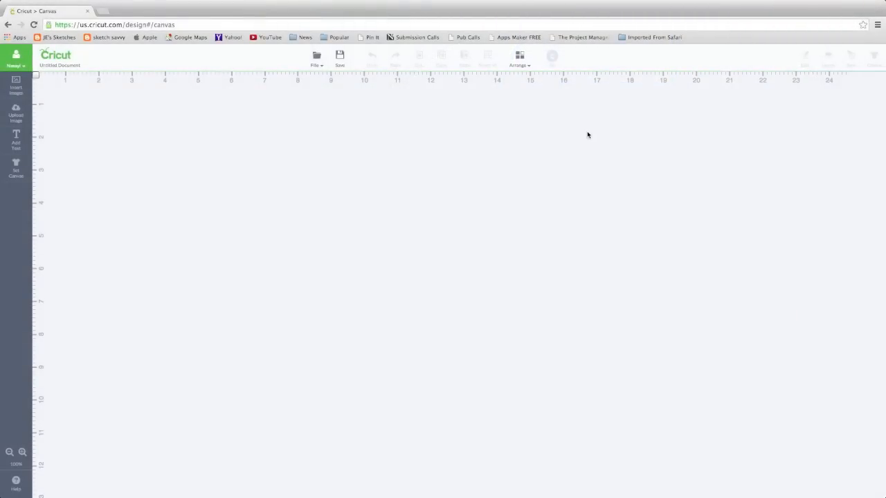
Step: Choose Aprons as the project canvas type in Set Canvas and confirm
click(15, 169)
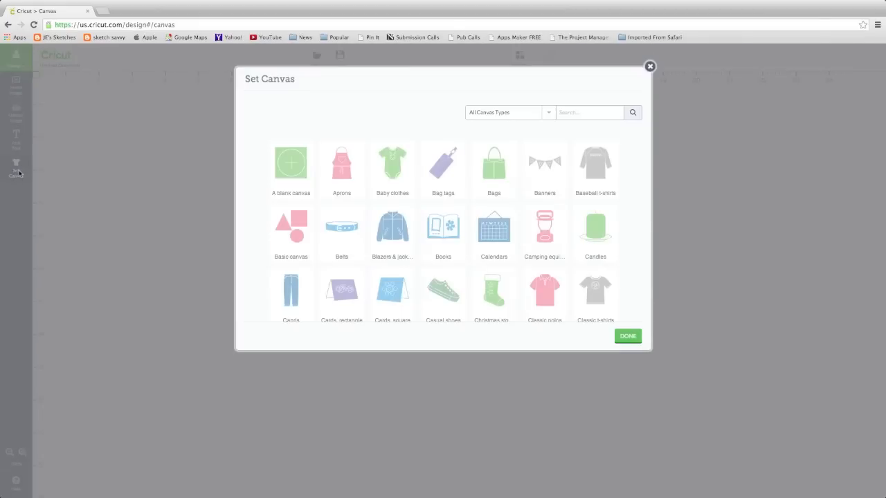
click(342, 164)
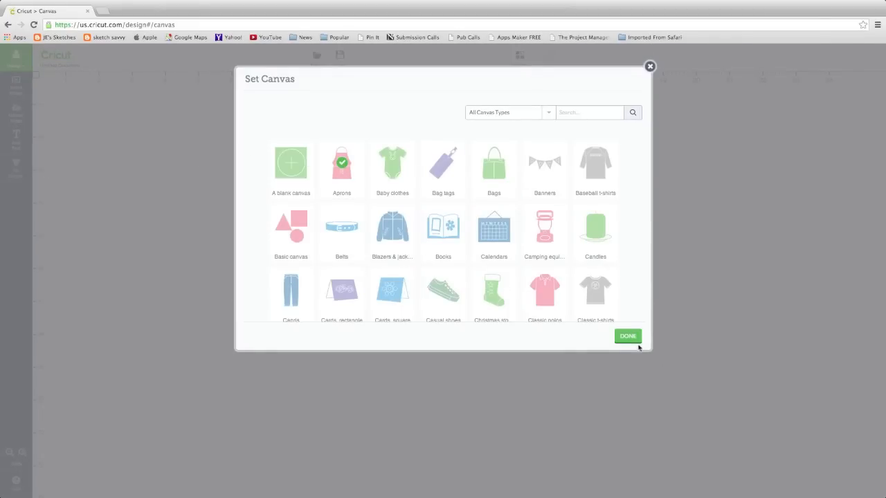
click(627, 337)
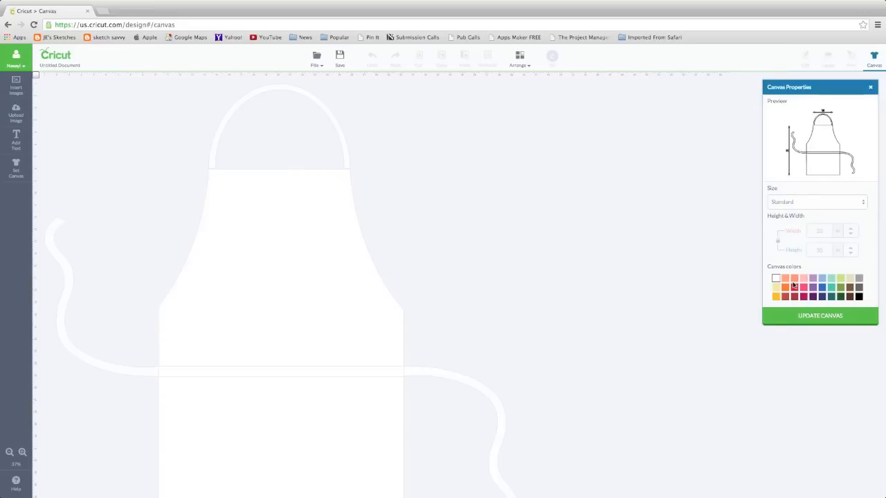
Step: Switch the apron to a Custom size, enter the new width and height, and update the canvas
click(817, 203)
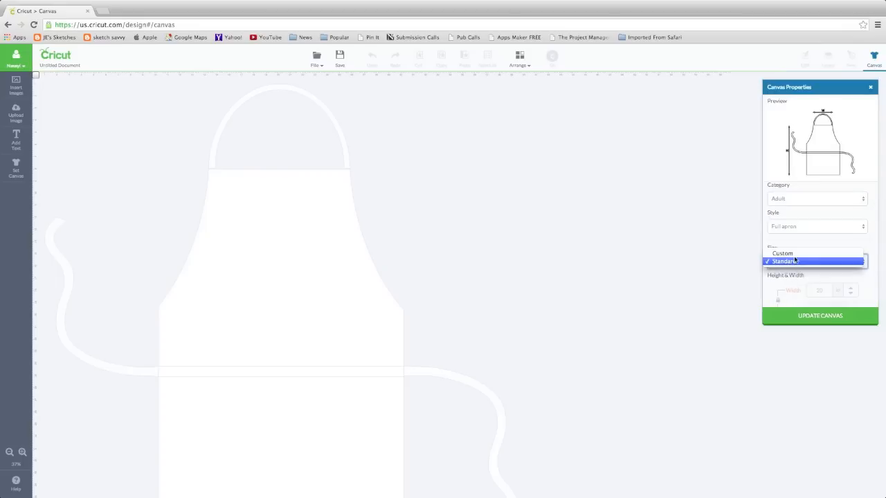
click(781, 252)
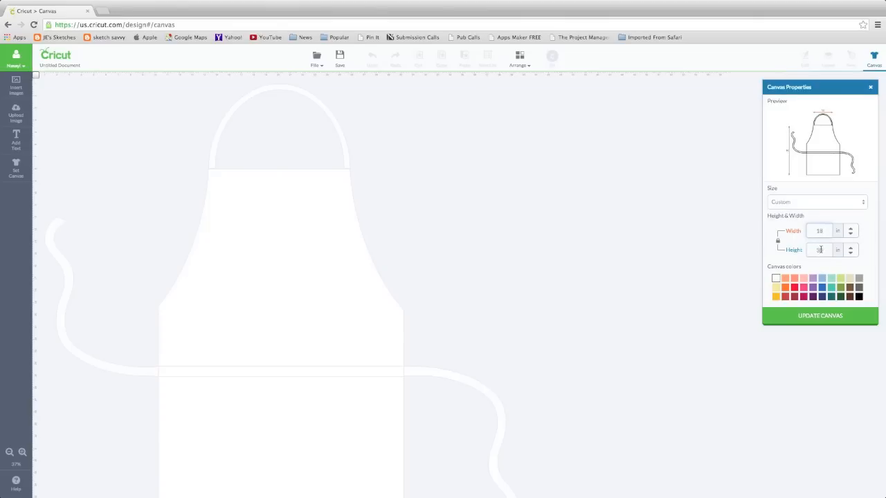
text(27)
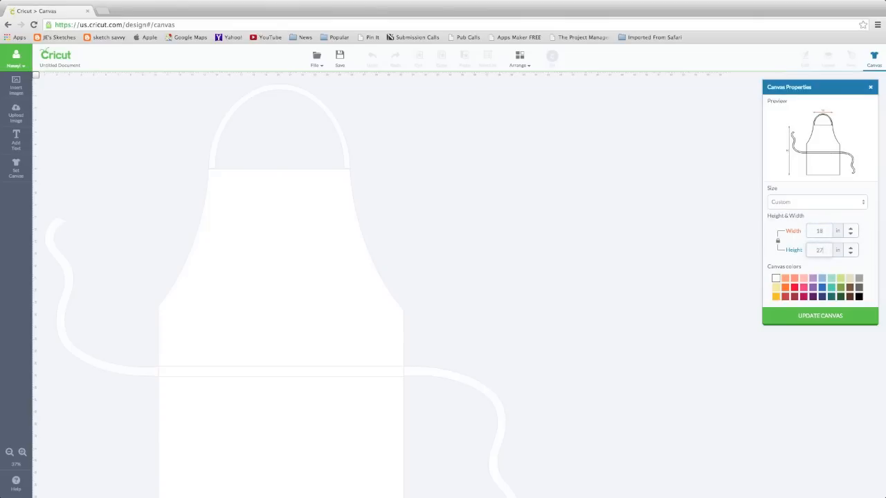
click(850, 248)
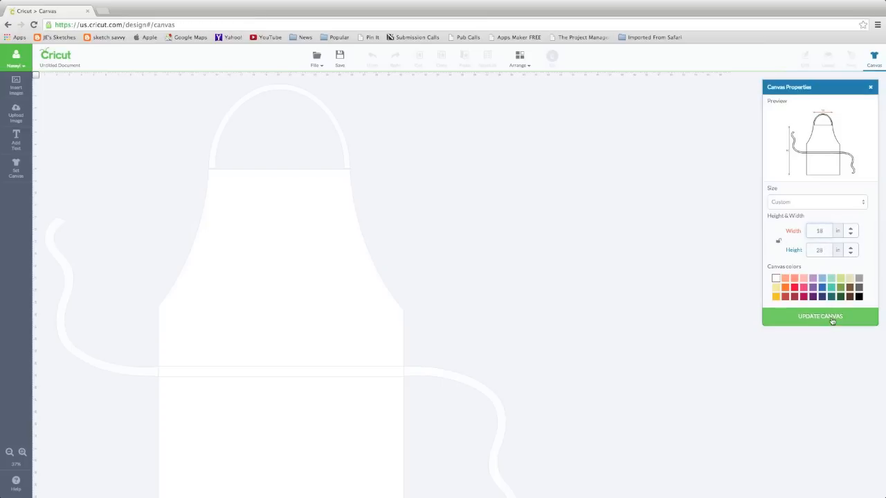
click(820, 315)
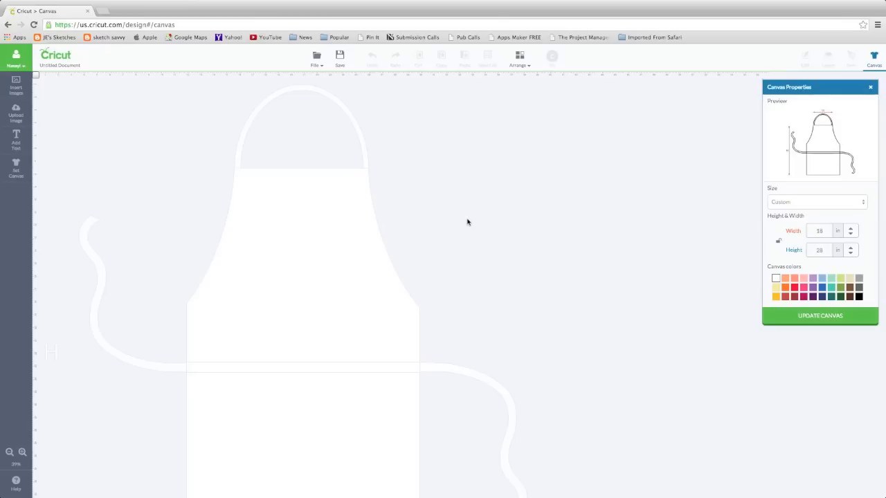
mouse_move(108, 136)
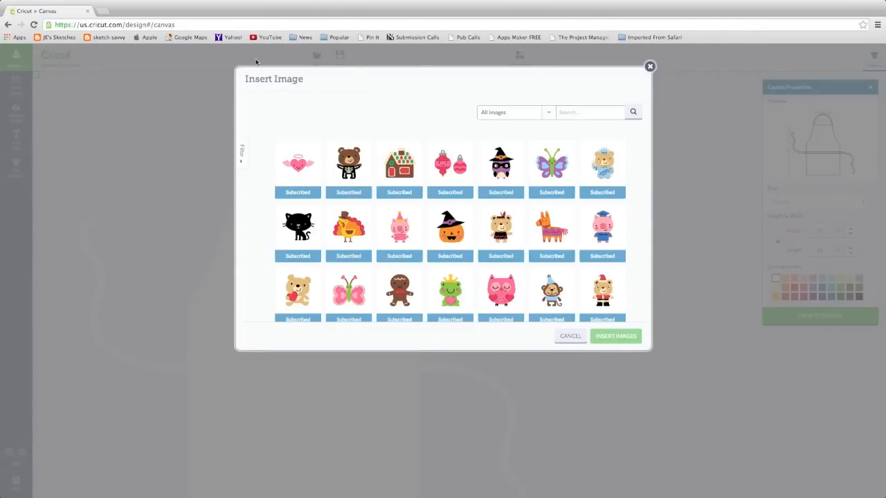
Step: Search the image library for 'kitchen ninja' and insert the Kitchen Ninja design onto the apron
click(590, 112)
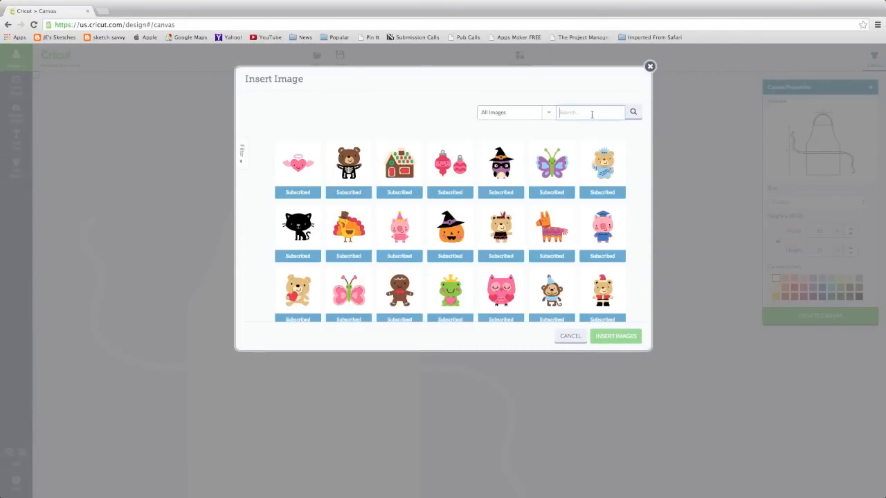
text(kitchen n)
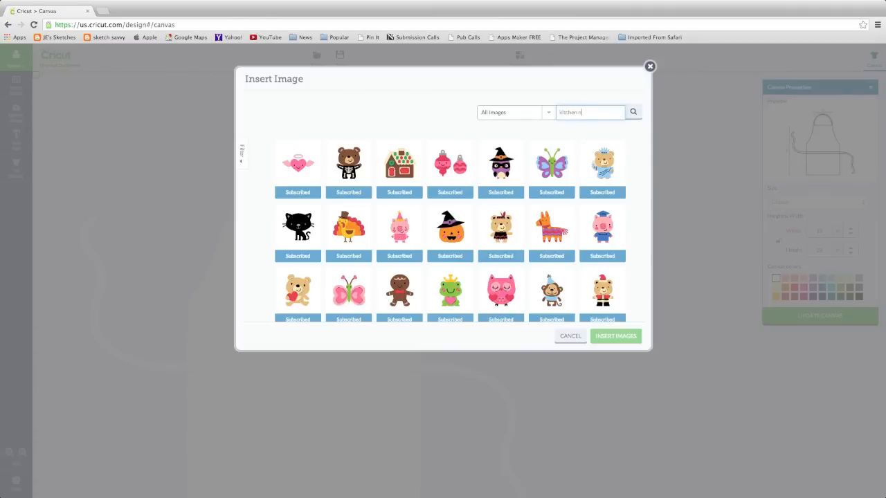
click(633, 112)
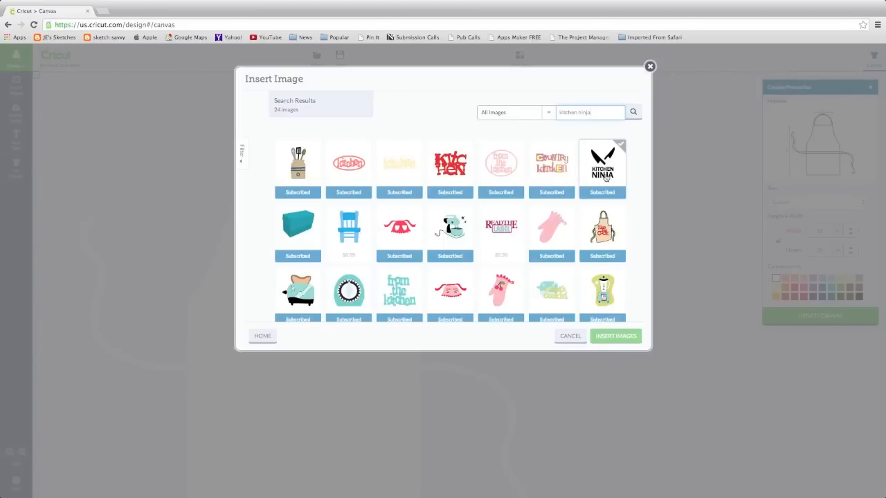
click(603, 164)
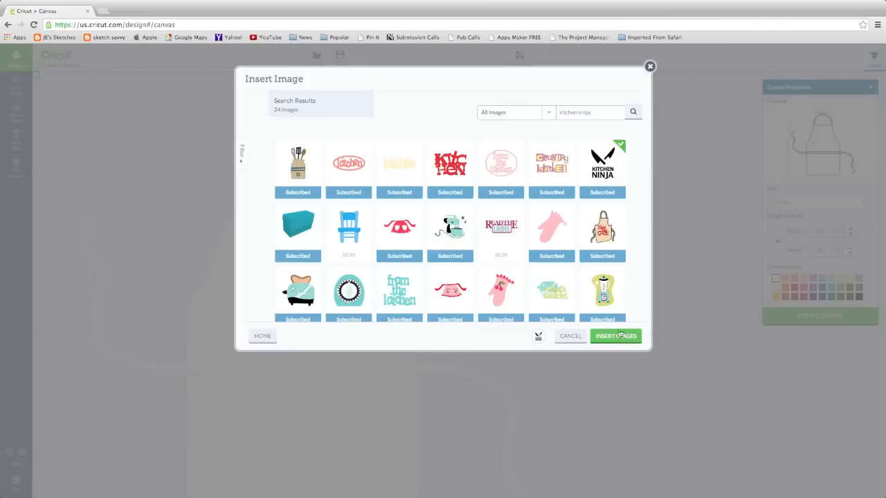
mouse_move(551, 349)
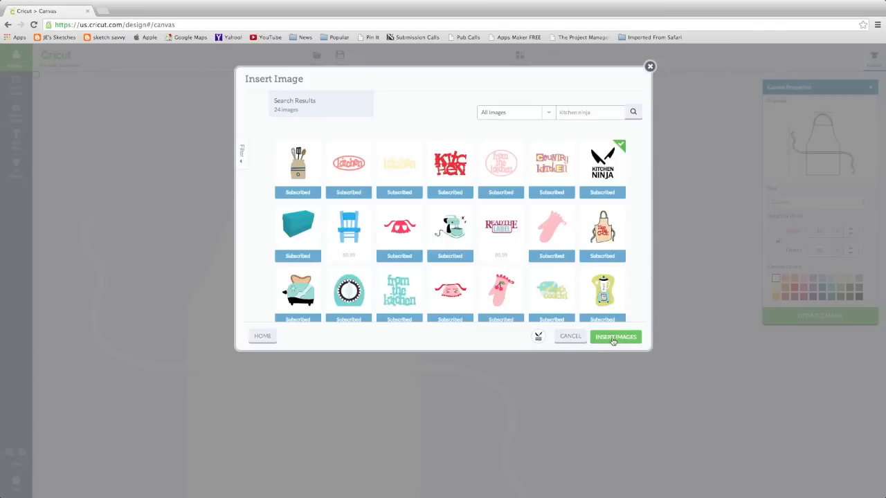
click(614, 336)
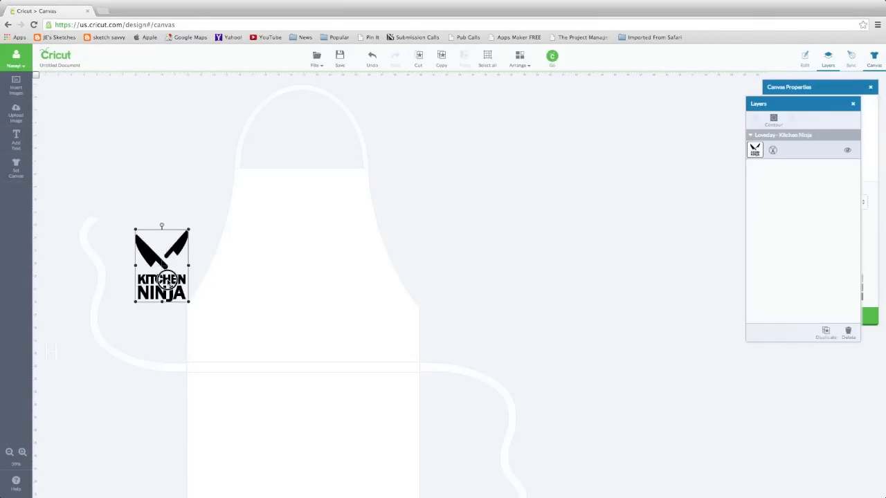
Step: Move the Kitchen Ninja design onto the apron bib, enlarge it and centre it on the chest
drag(160, 266, 216, 263)
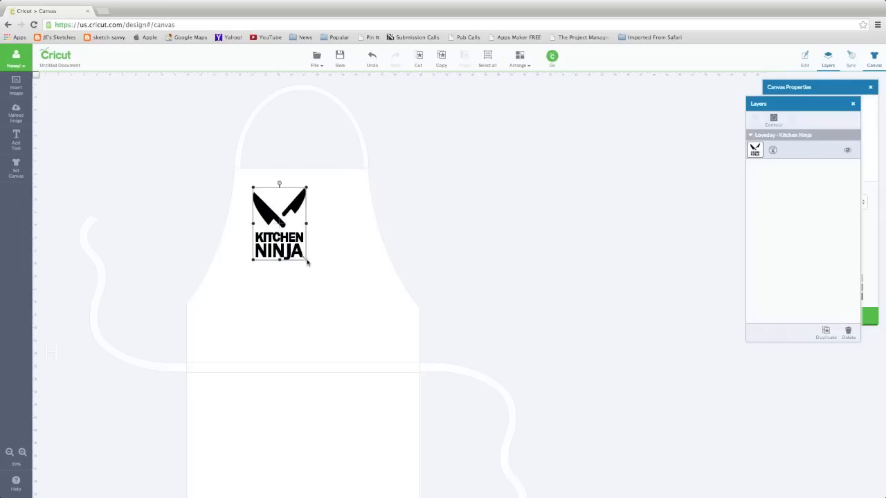
drag(307, 263, 363, 320)
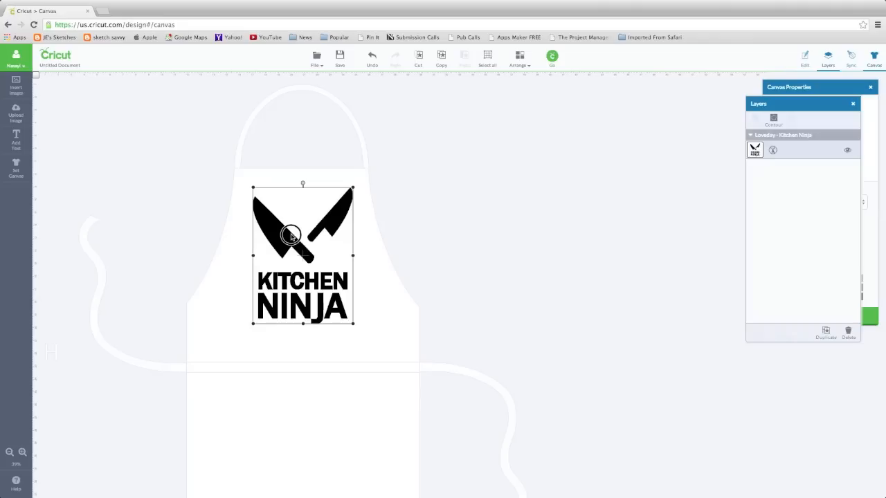
drag(291, 235, 285, 231)
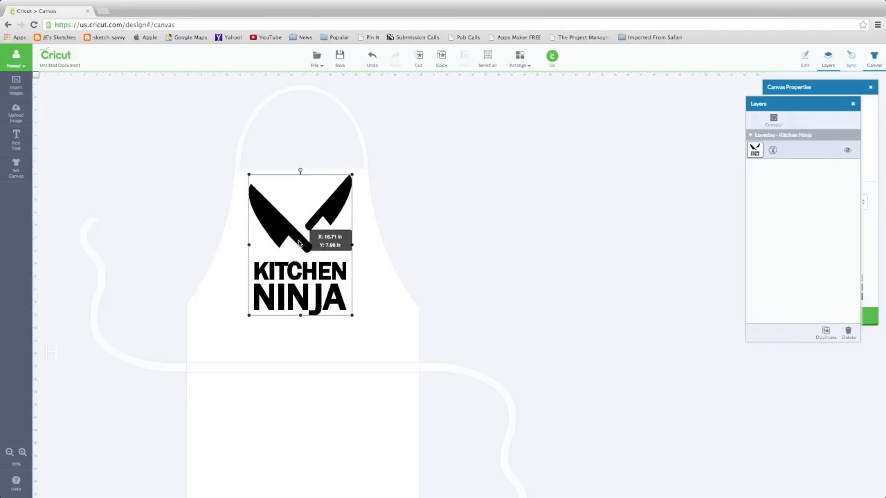
click(280, 407)
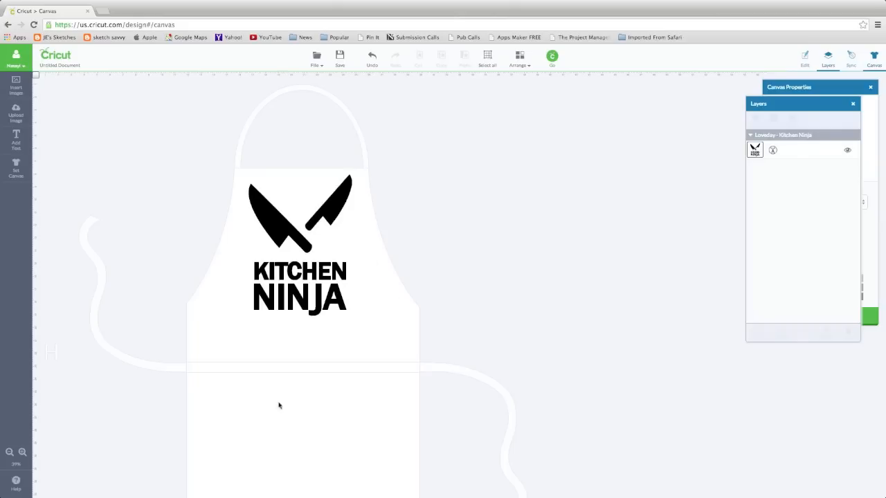
mouse_move(465, 150)
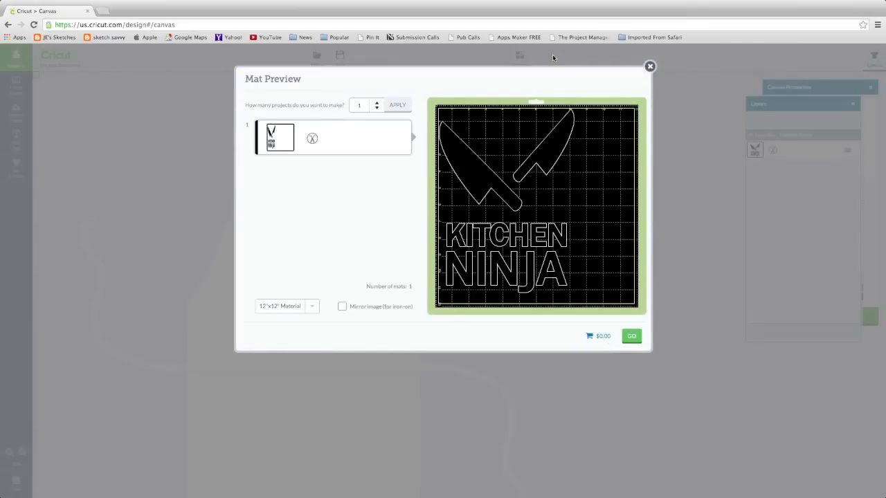
mouse_move(377, 302)
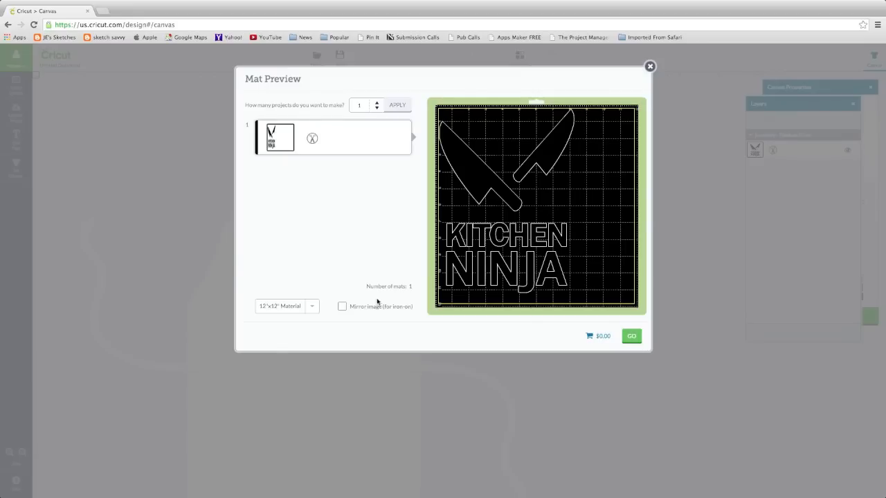
mouse_move(374, 293)
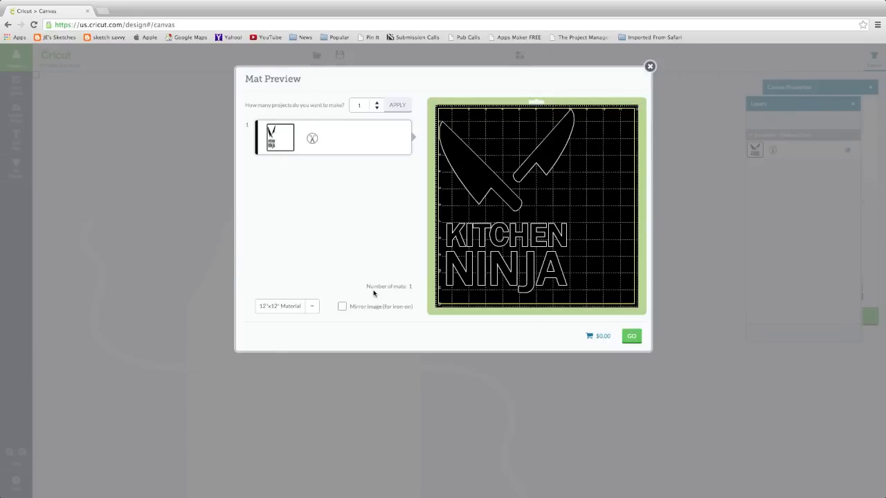
mouse_move(344, 308)
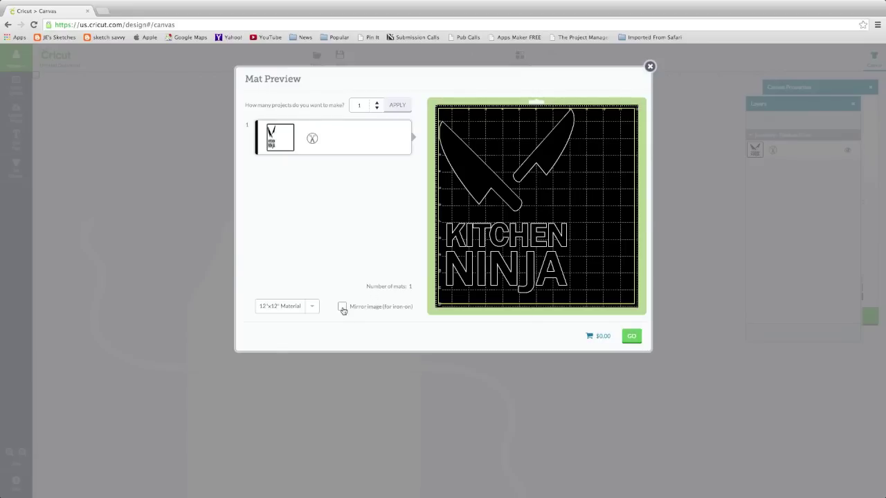
Step: Tick Mirror image (for iron-on) in Mat Preview and continue to Cut Preview
click(342, 307)
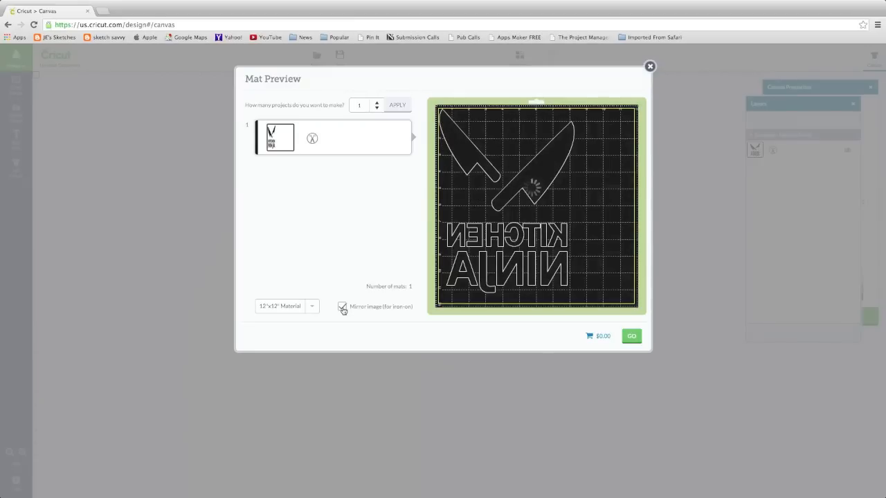
click(631, 336)
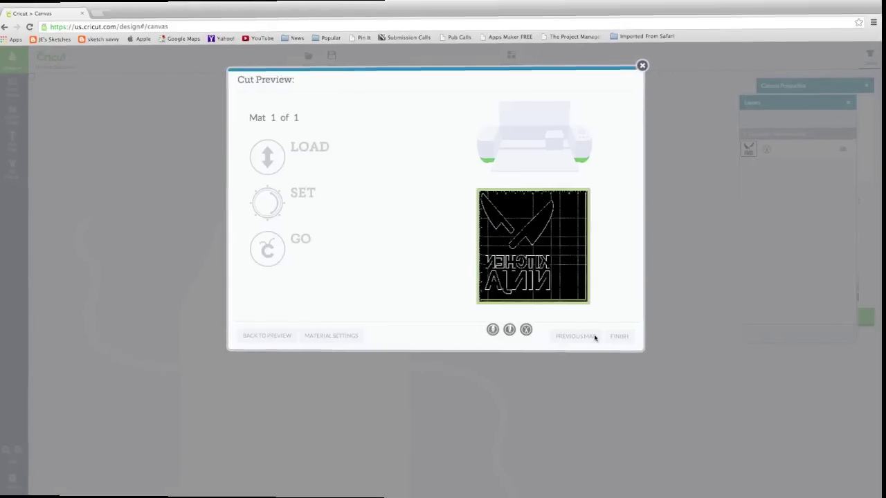